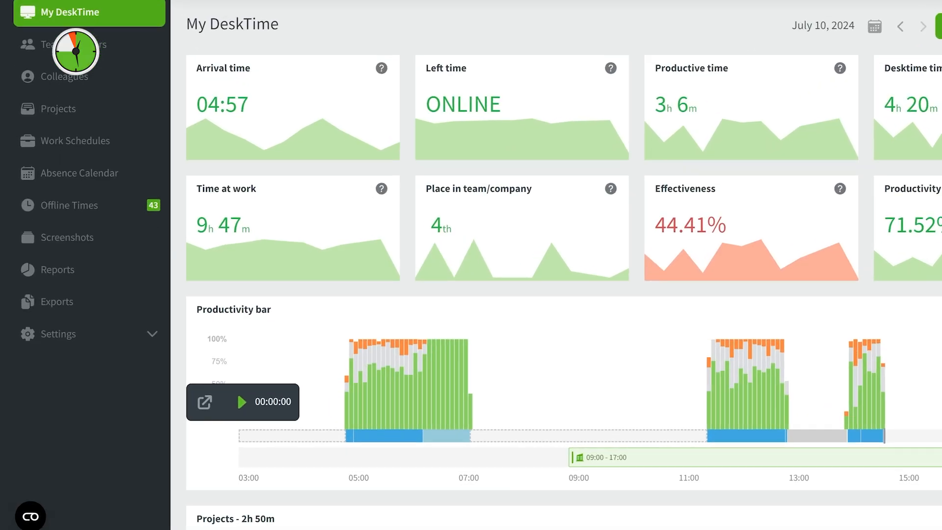
- Reach the company Account page from the sidebar's Settings group
scroll("down", 3)
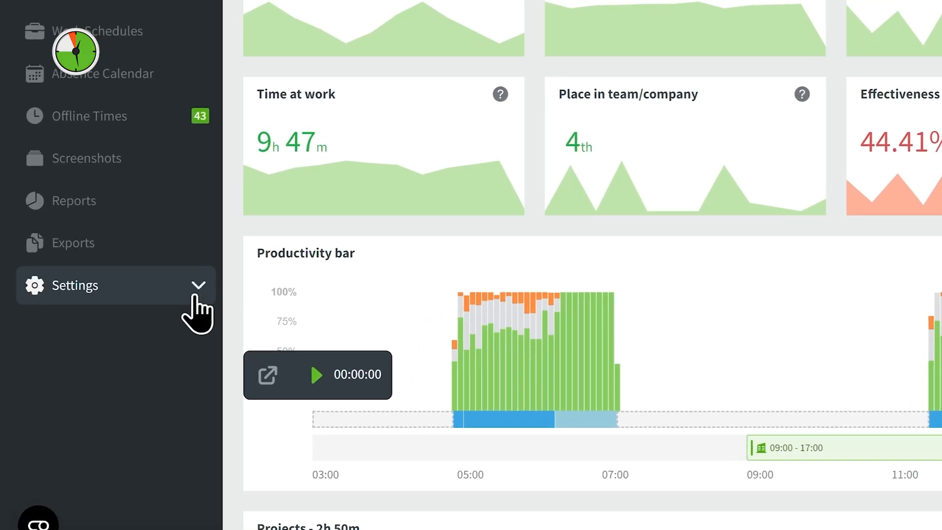
left_click(75, 286)
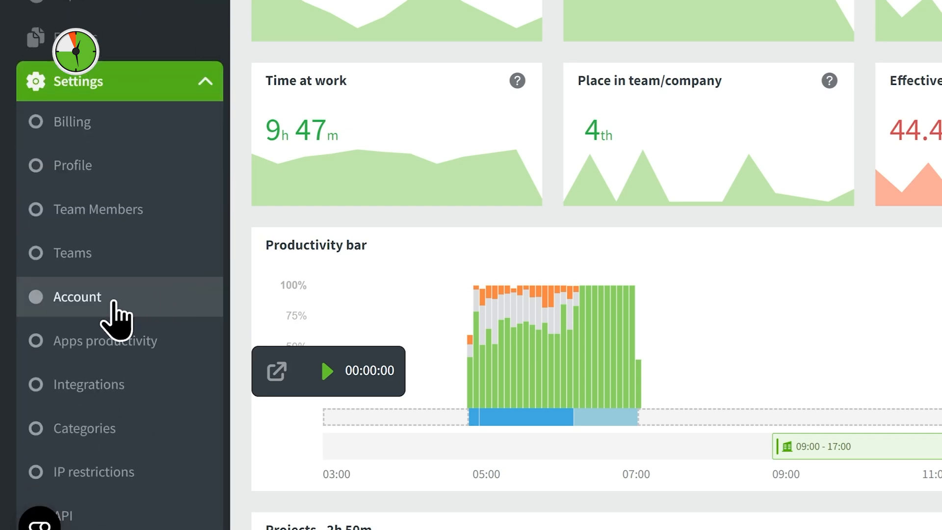
left_click(77, 297)
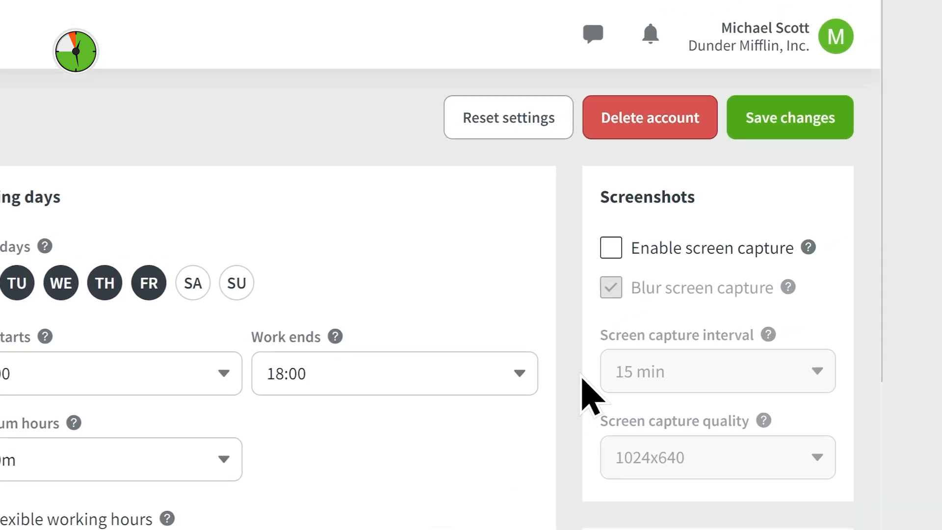
- Enable screen capture with Blur on, 15 min interval and 1024x640 quality, and save the changes
left_click(611, 247)
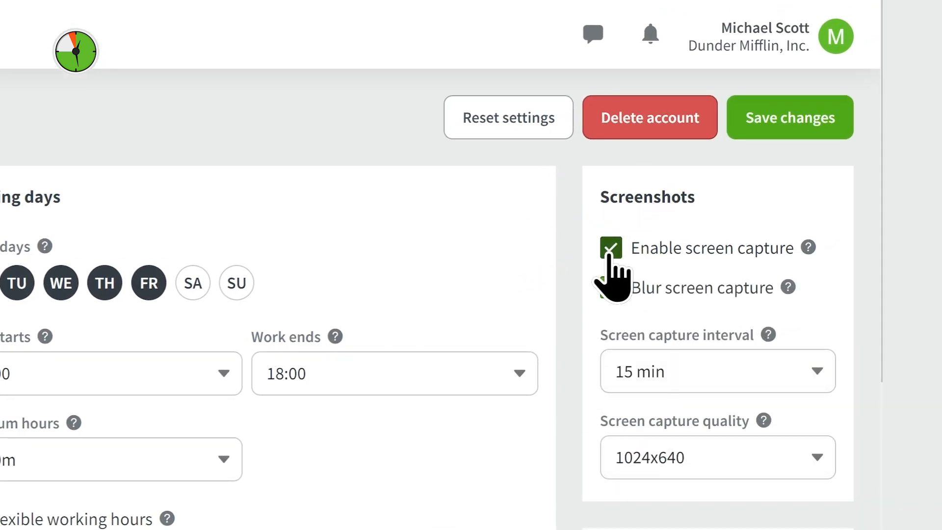
scroll("down", 3)
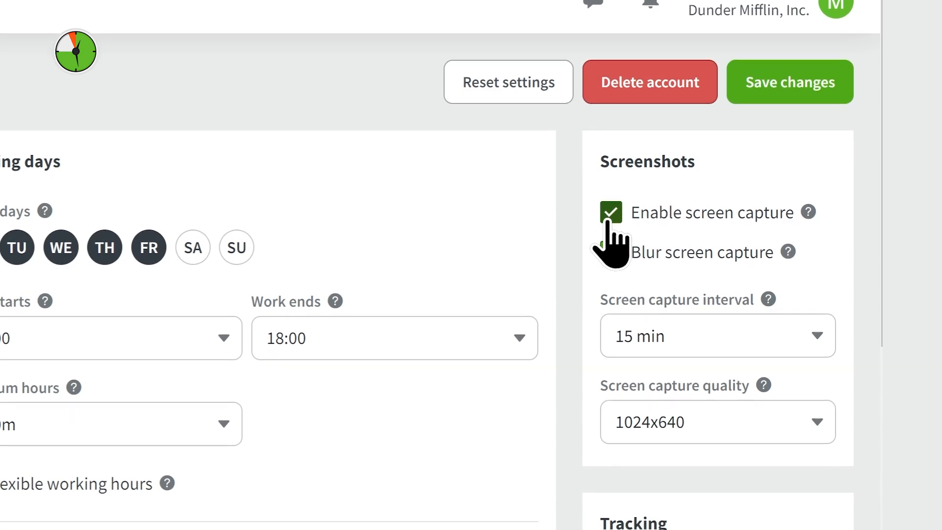
left_click(610, 240)
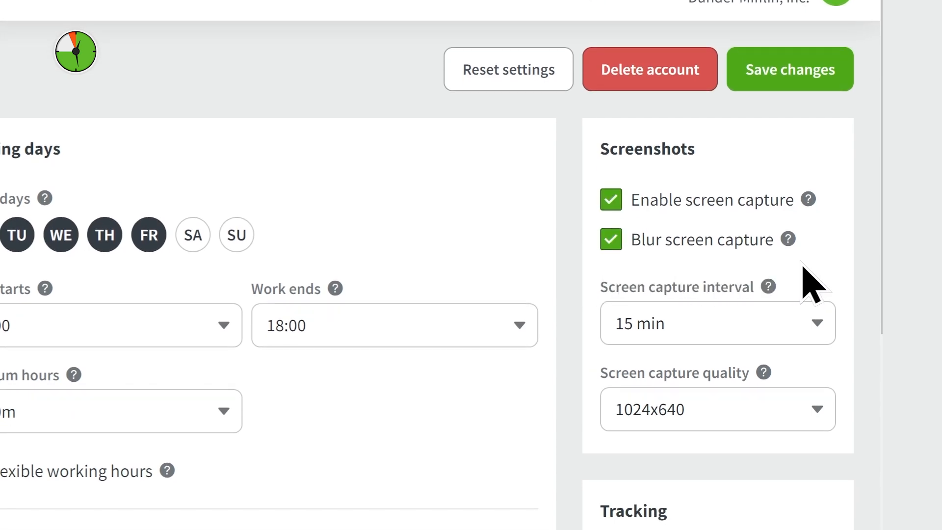
mouse_move(817, 414)
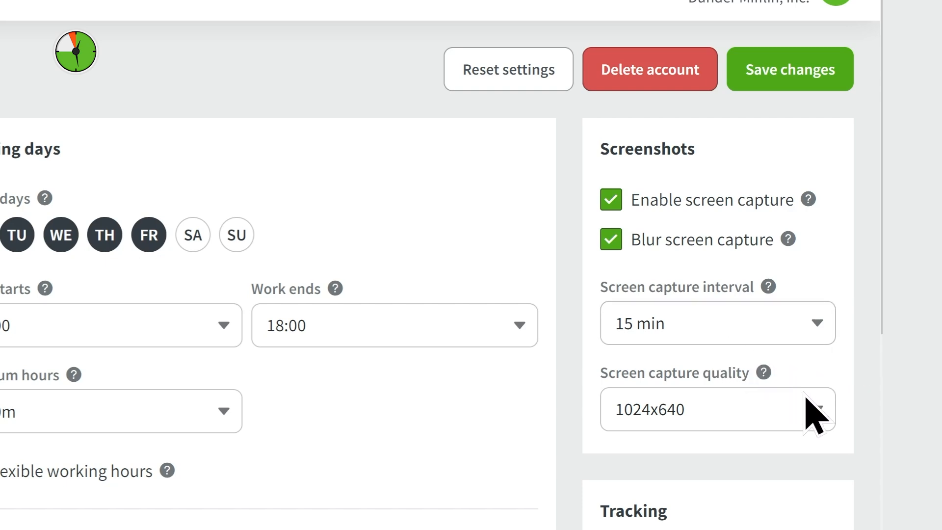
mouse_move(708, 355)
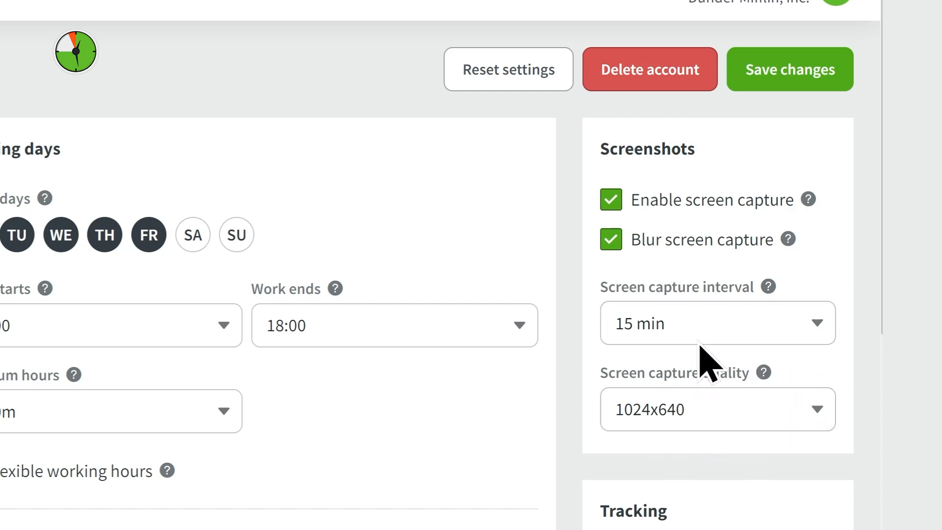
left_click(789, 69)
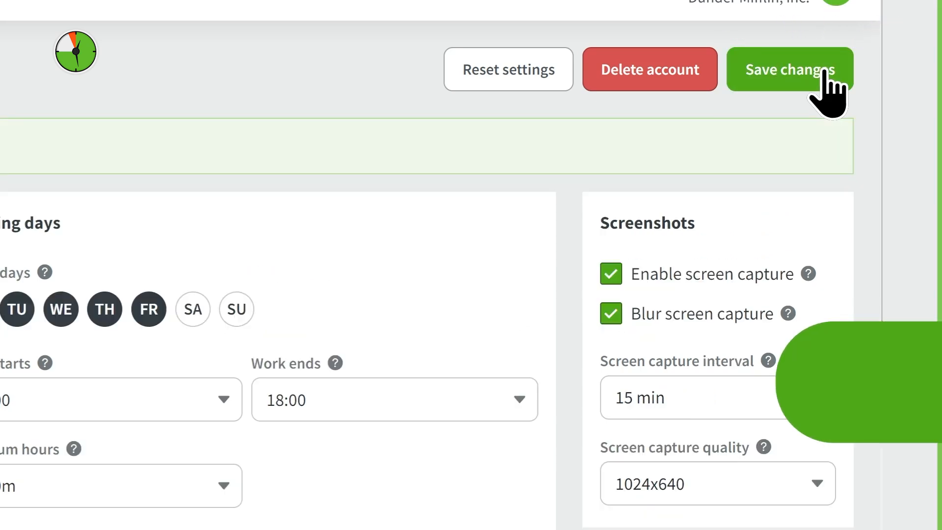
- Save an employee's profile under Team Members with blurred 15 min, 1024x640 screenshots kept on
left_click(790, 68)
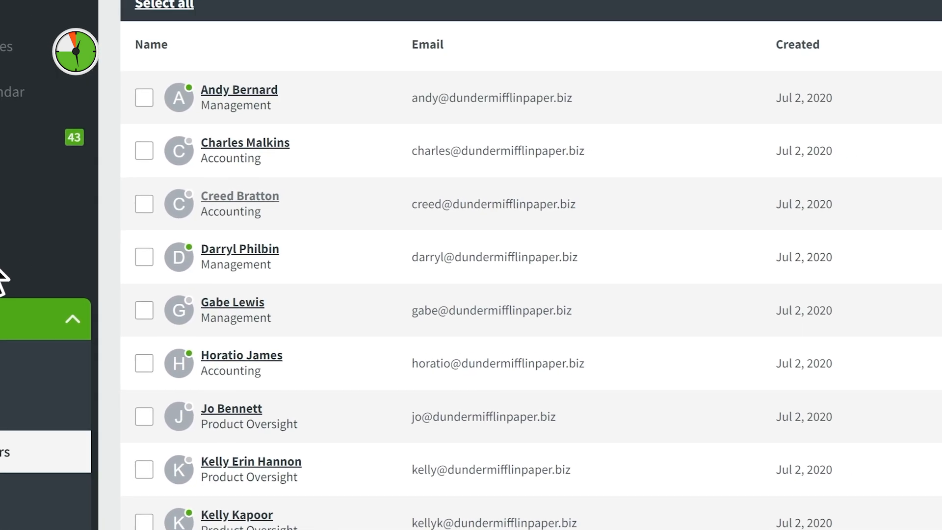
scroll("right", 3)
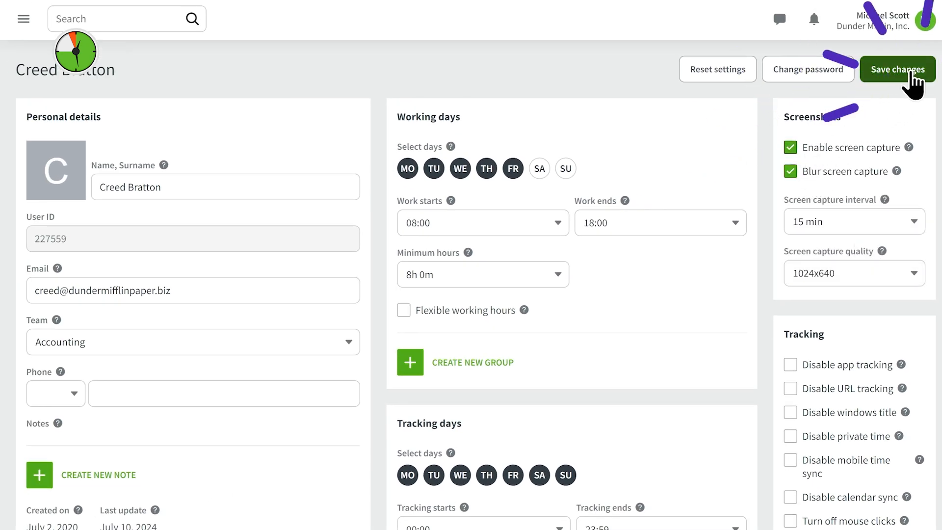
left_click(896, 69)
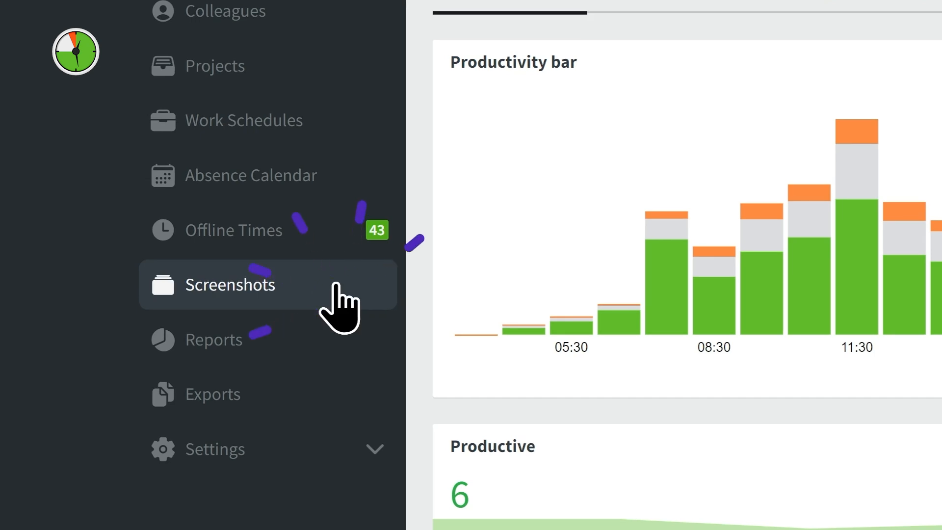
- View an employee's screenshots, enlarge the docs.google.com capture to confirm blurring, then close it
left_click(227, 285)
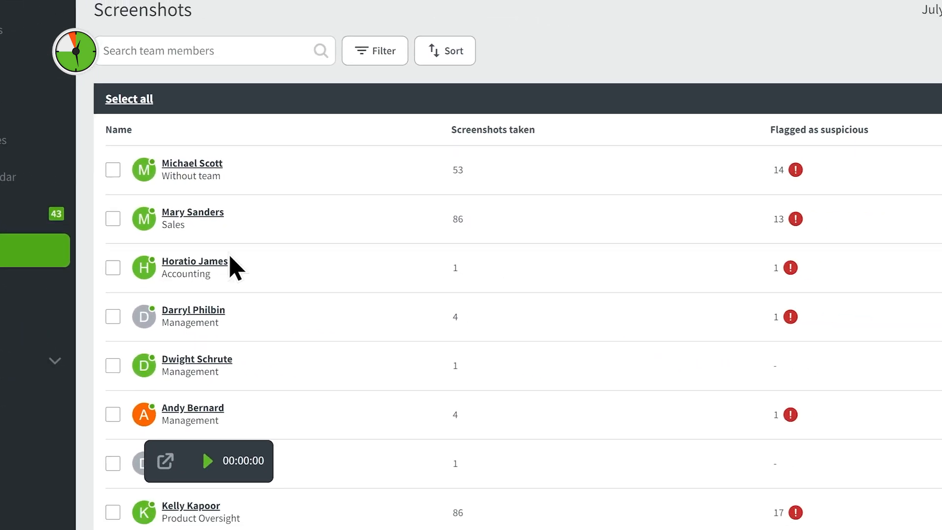
left_click(928, 169)
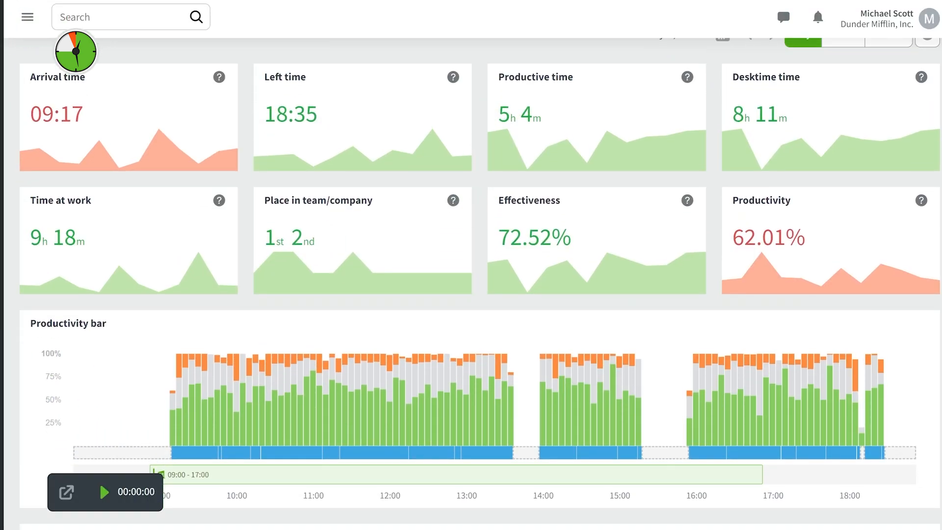
scroll("down", 3)
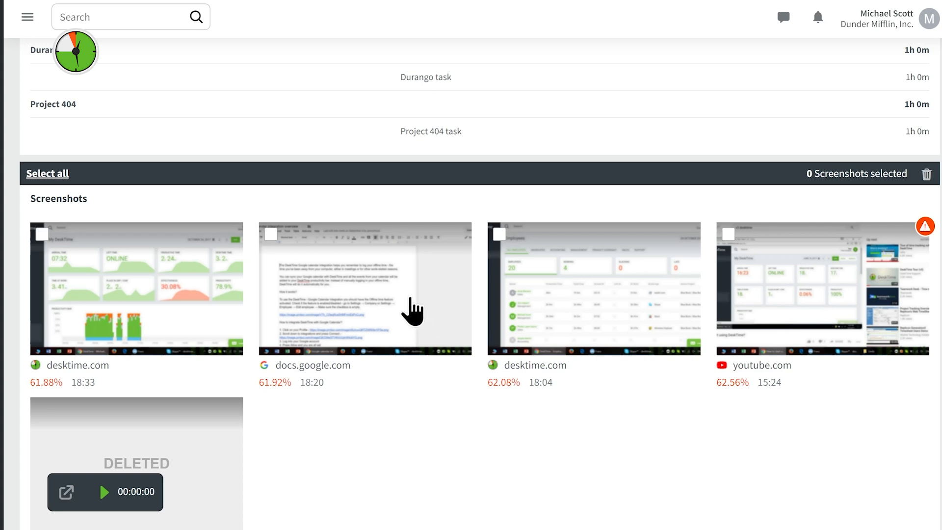
left_click(364, 288)
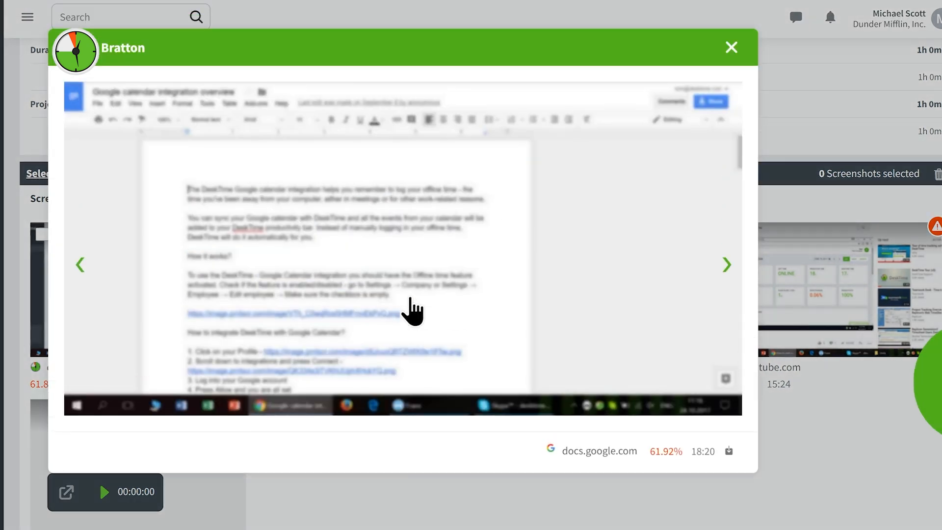
left_click(732, 47)
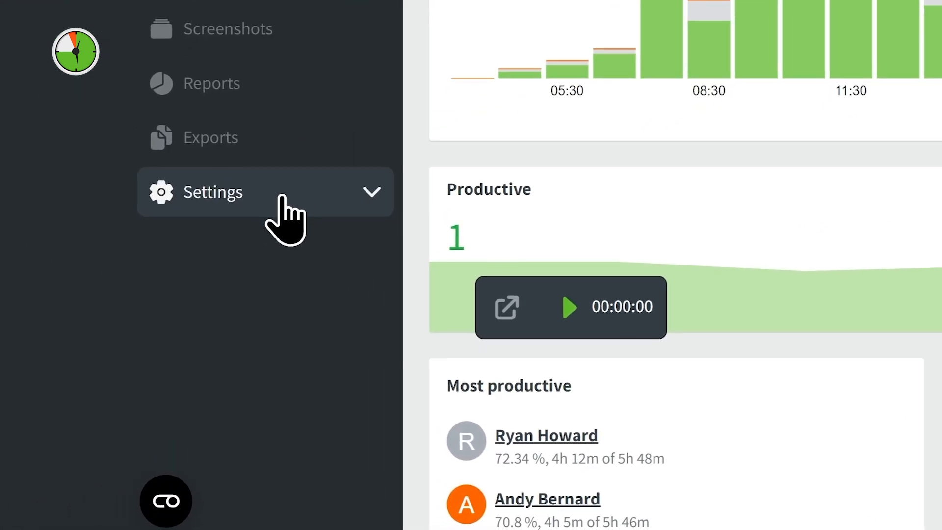
- Return to the Account page showing capture enabled and blurred at 15 min, 1024x640
left_click(213, 192)
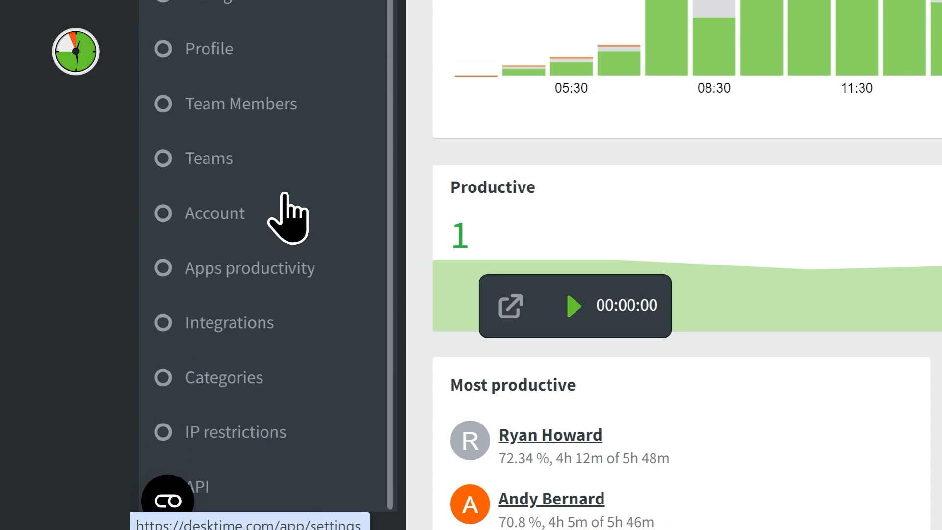
left_click(215, 213)
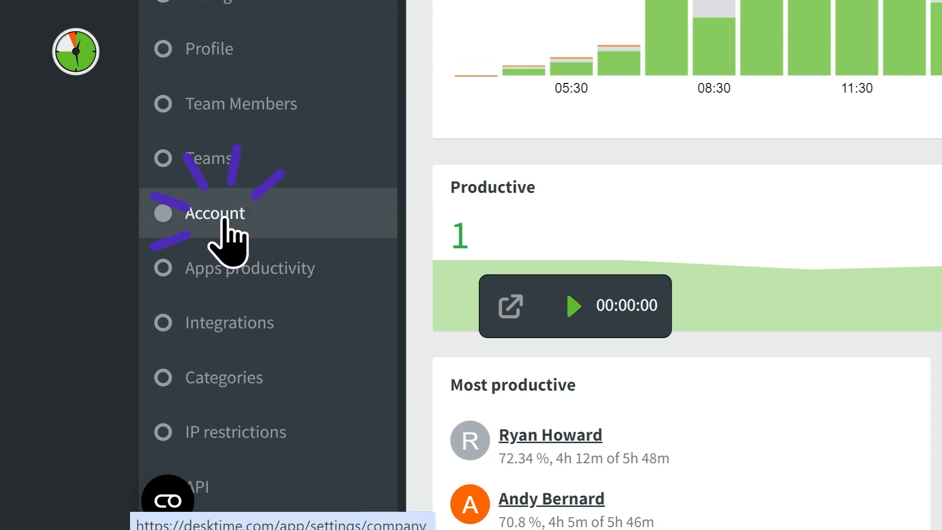
left_click(215, 213)
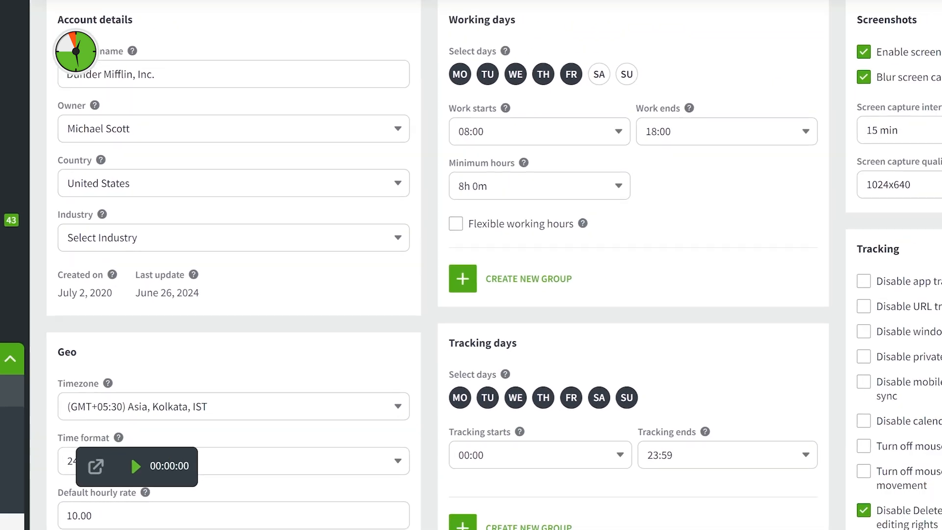